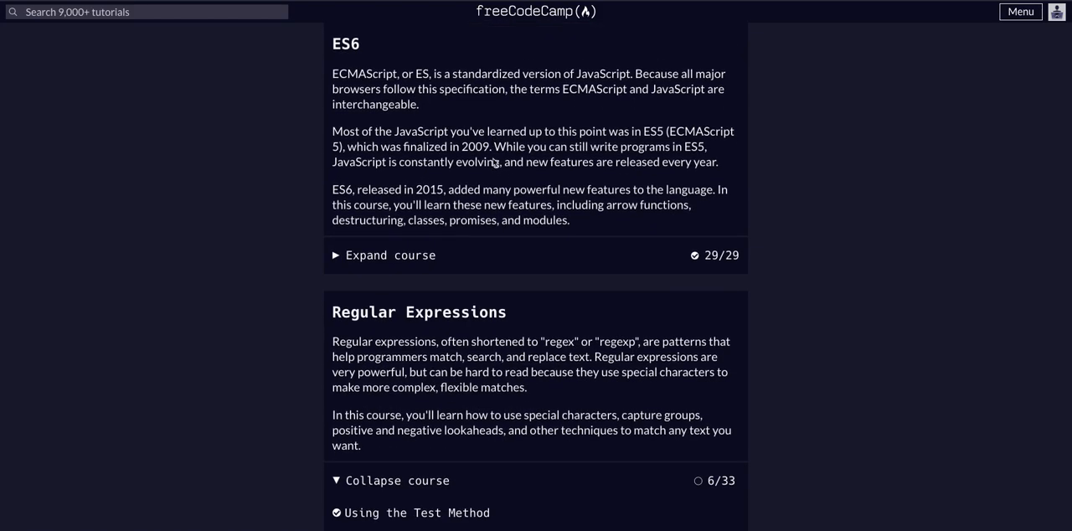
# Scroll down the expanded Regular Expressions lesson list toward the wildcard challenge.
pyautogui.scroll(-3)
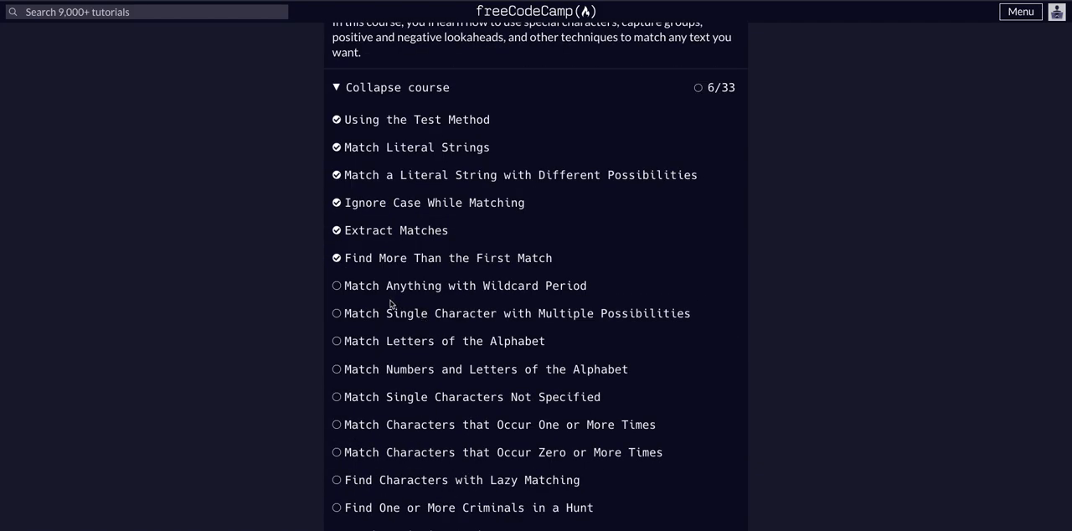
pyautogui.moveTo(363, 289)
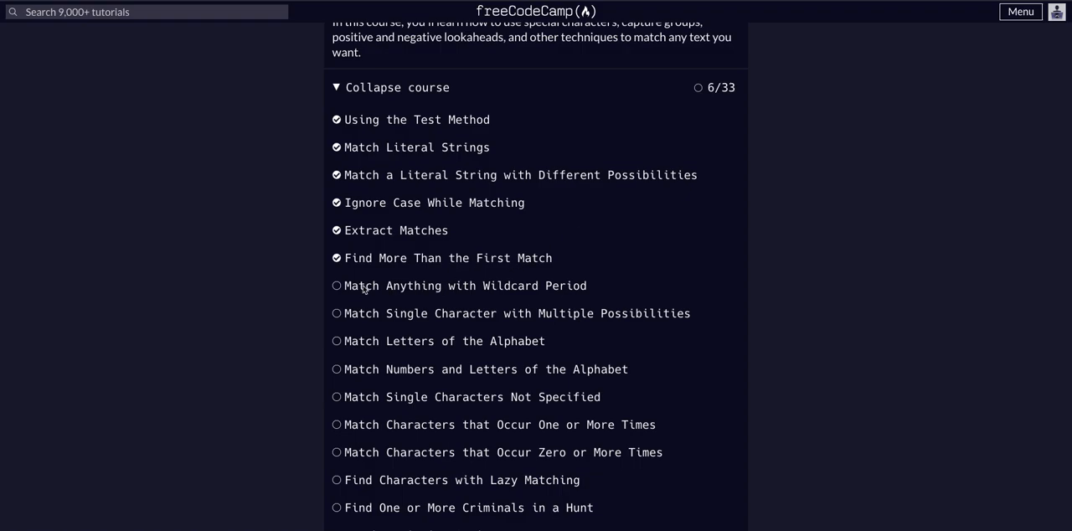
pyautogui.moveTo(453, 291)
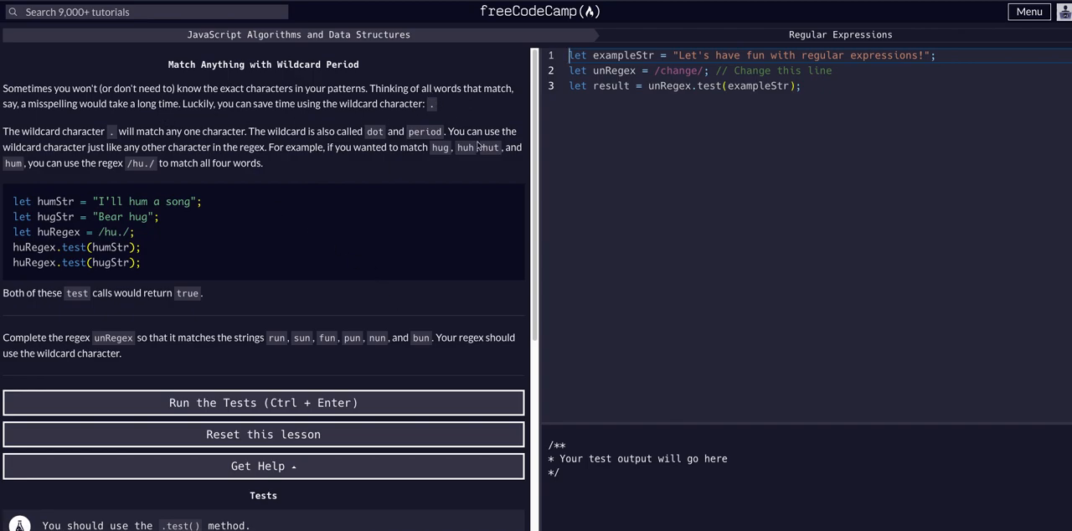
pyautogui.moveTo(116, 95)
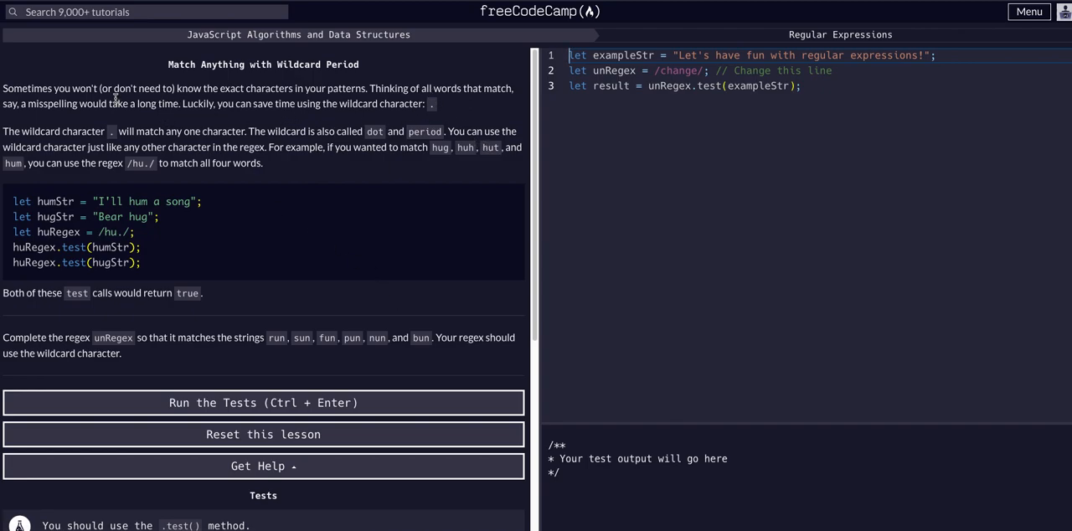
pyautogui.moveTo(194, 88); pyautogui.dragTo(247, 88)
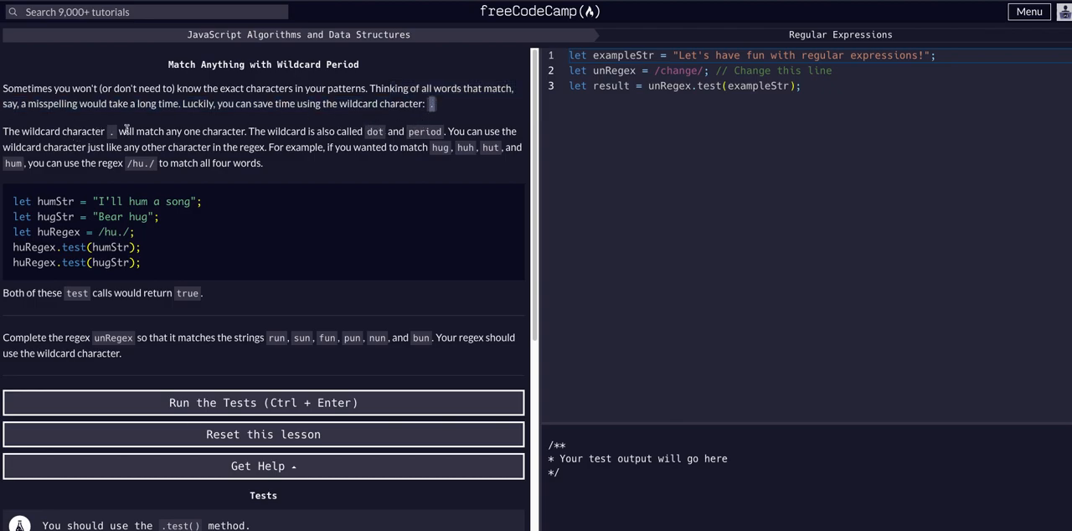
pyautogui.moveTo(225, 144)
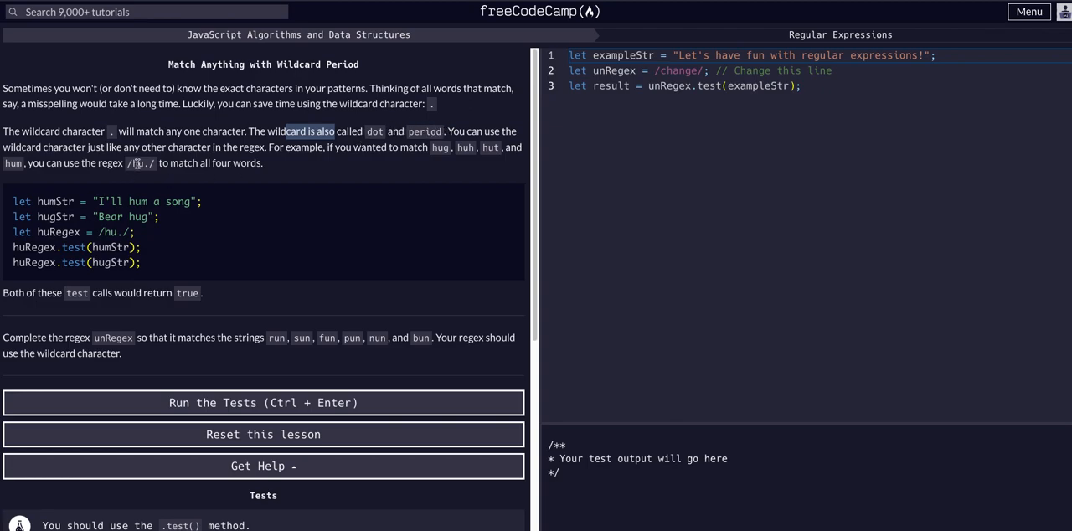
pyautogui.moveTo(343, 151)
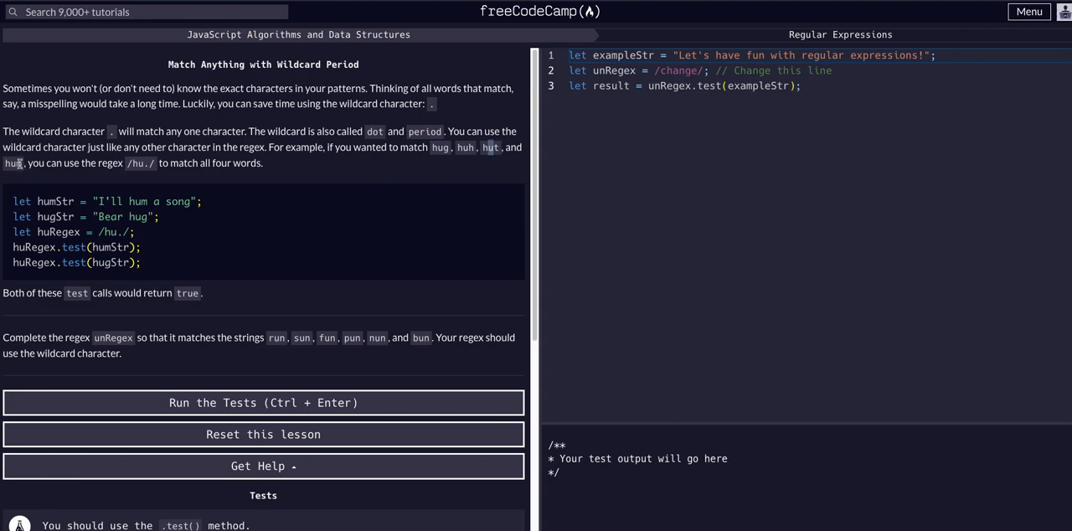
pyautogui.moveTo(27, 162); pyautogui.dragTo(128, 162)
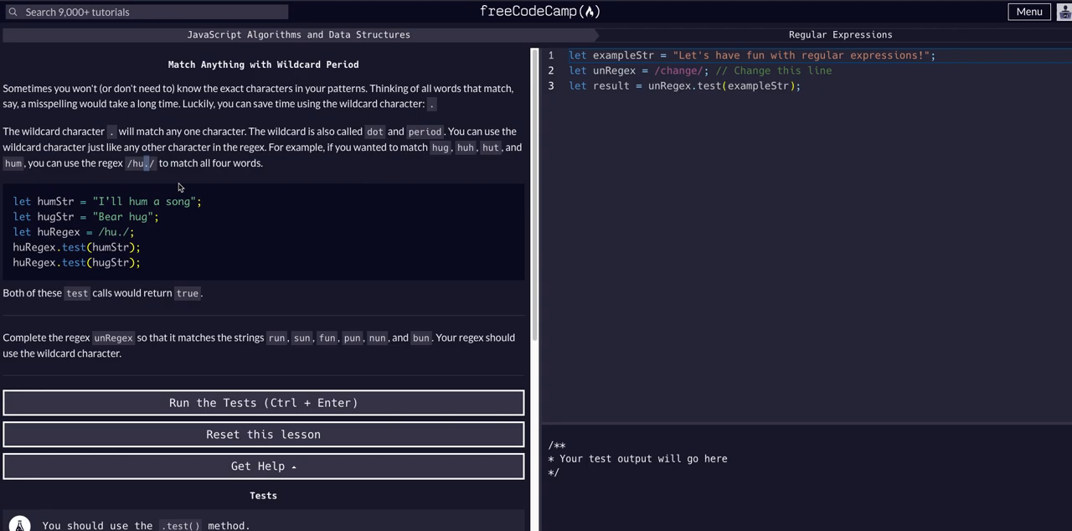
pyautogui.moveTo(433, 148)
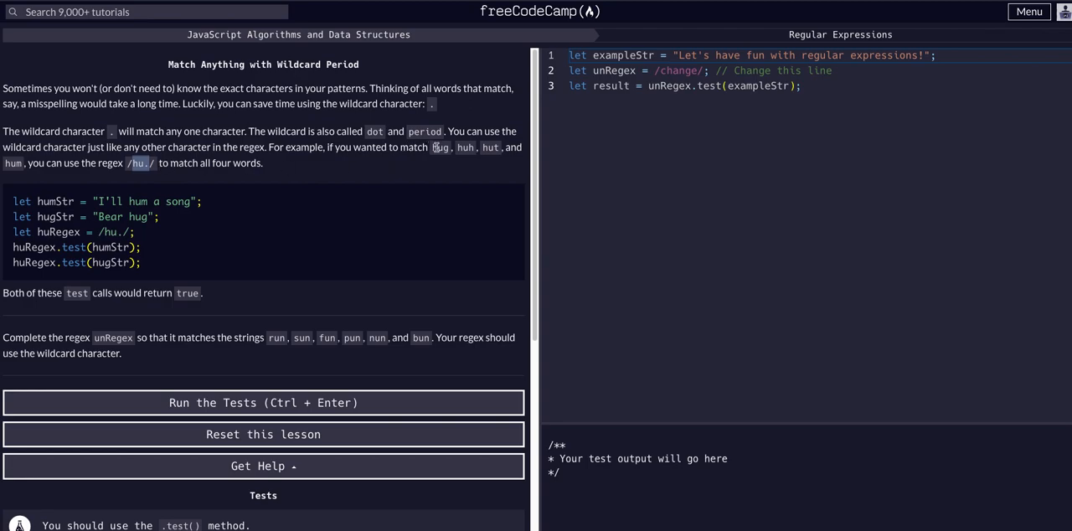
pyautogui.moveTo(239, 157)
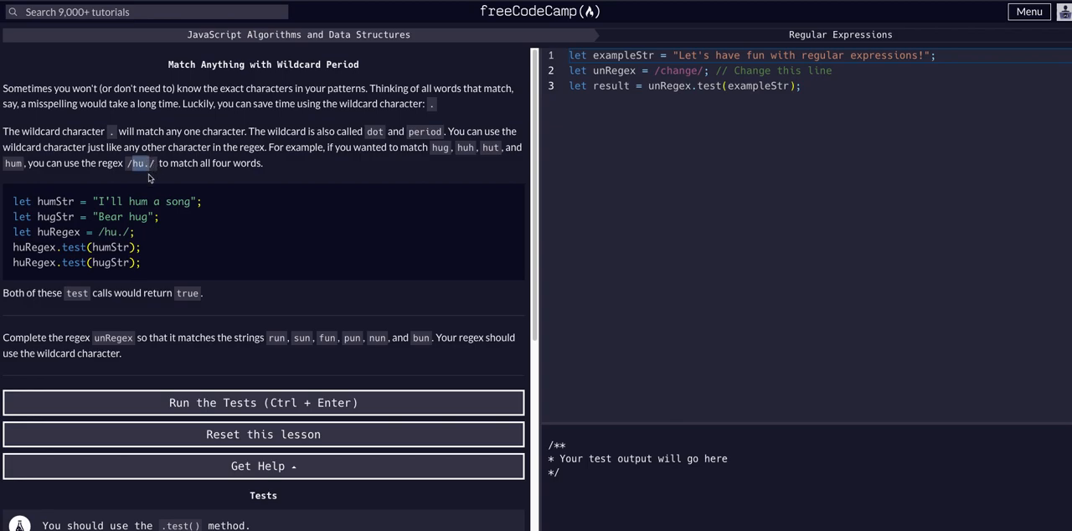
pyautogui.moveTo(48, 205)
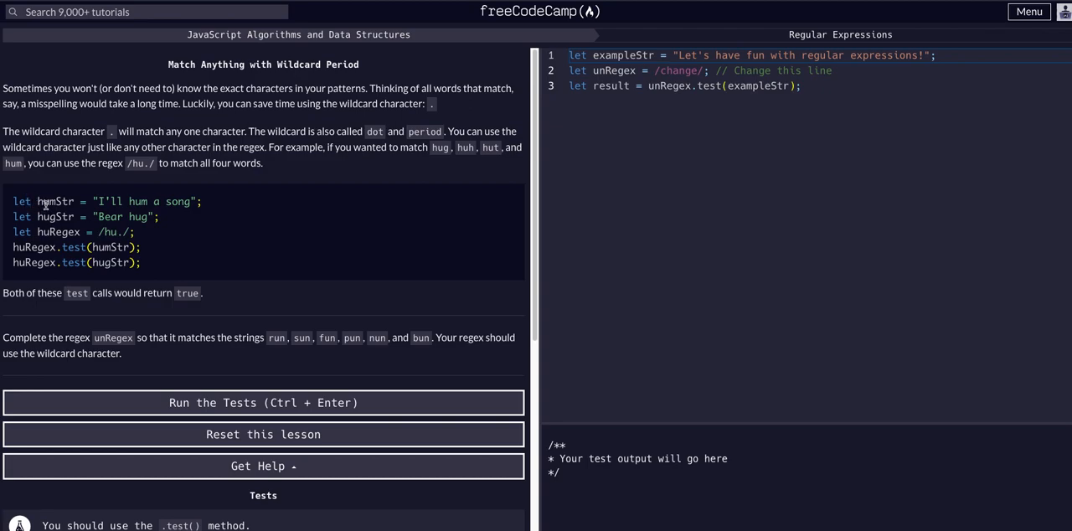
pyautogui.doubleClick(55, 217)
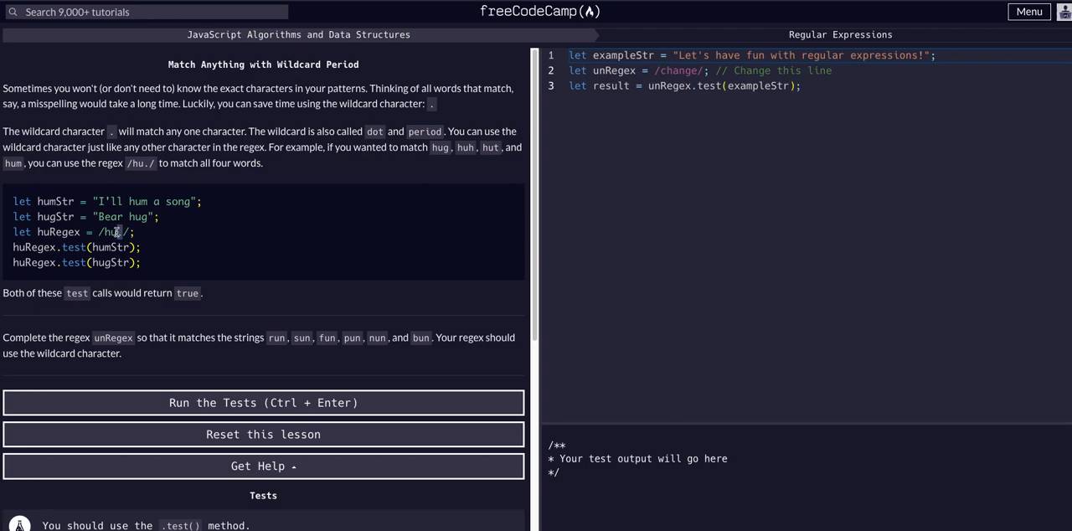
pyautogui.moveTo(139, 235)
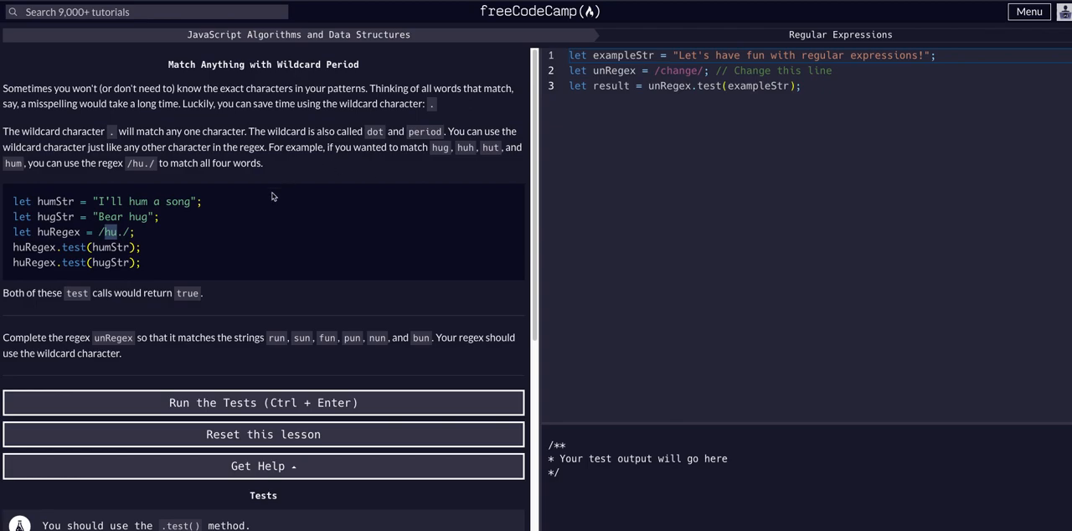
pyautogui.moveTo(258, 200)
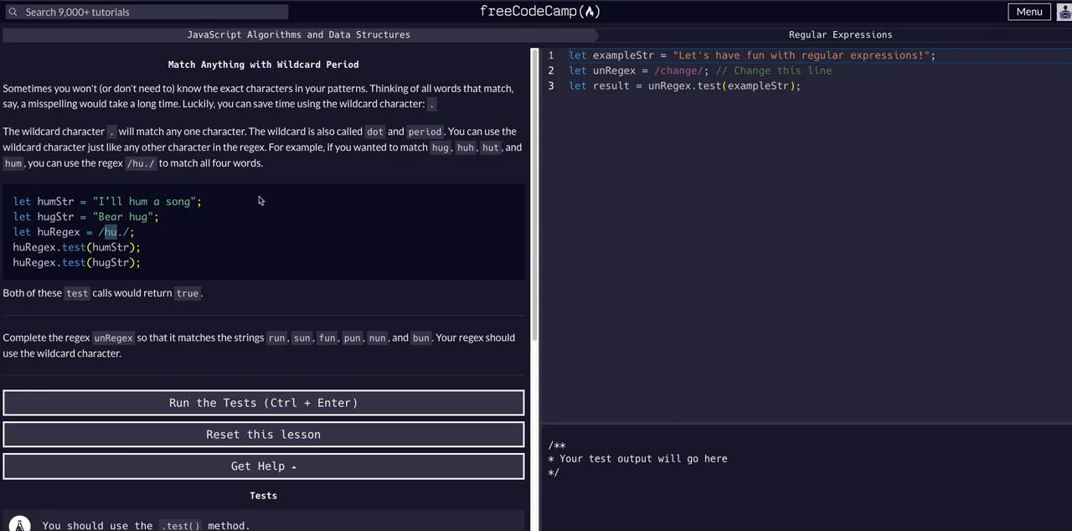
pyautogui.moveTo(258, 202)
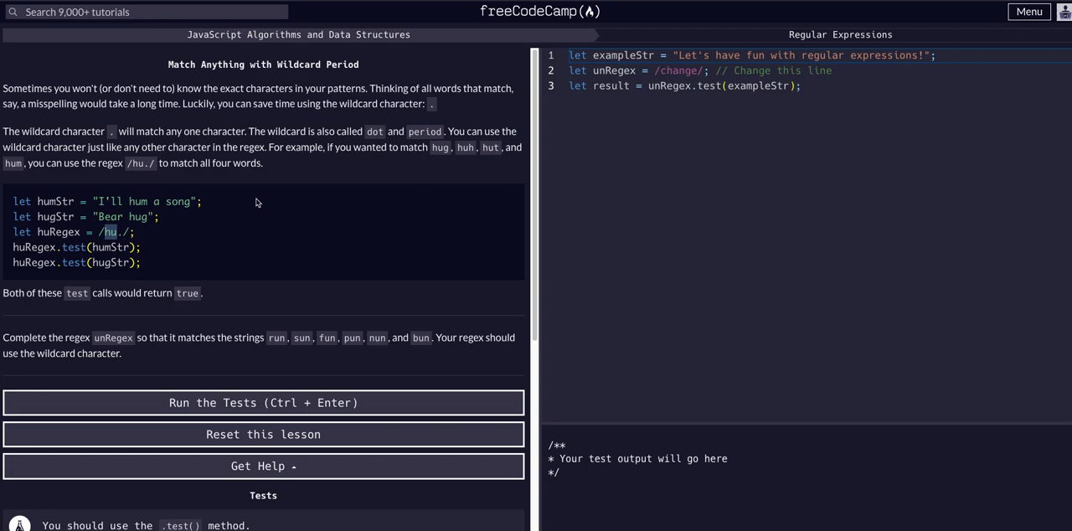
pyautogui.moveTo(110, 246)
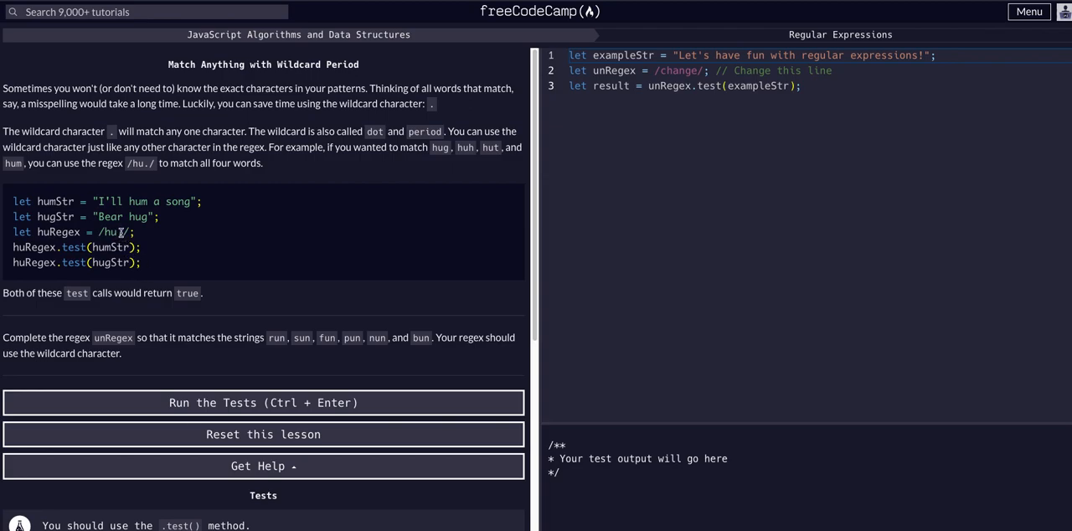
pyautogui.doubleClick(111, 232)
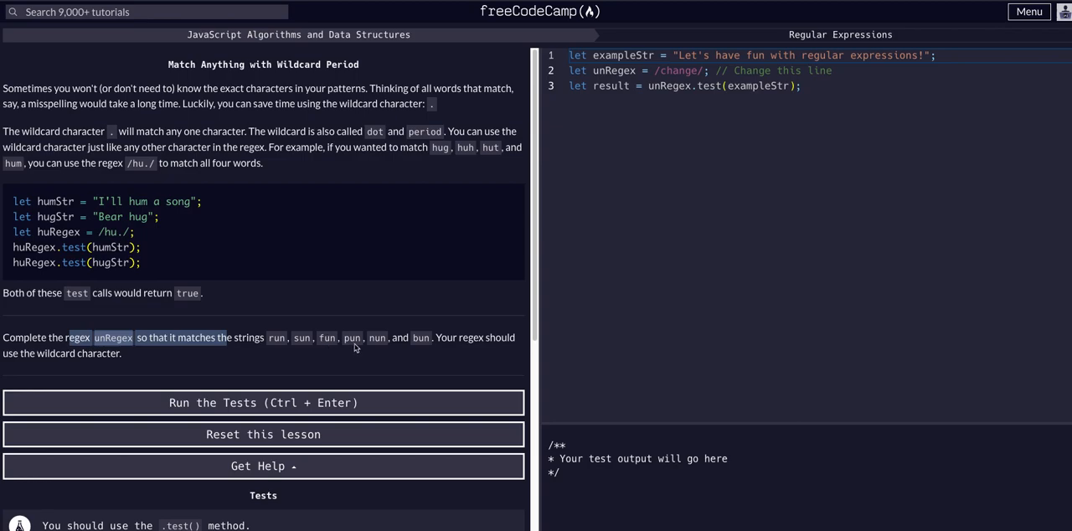
pyautogui.moveTo(423, 340)
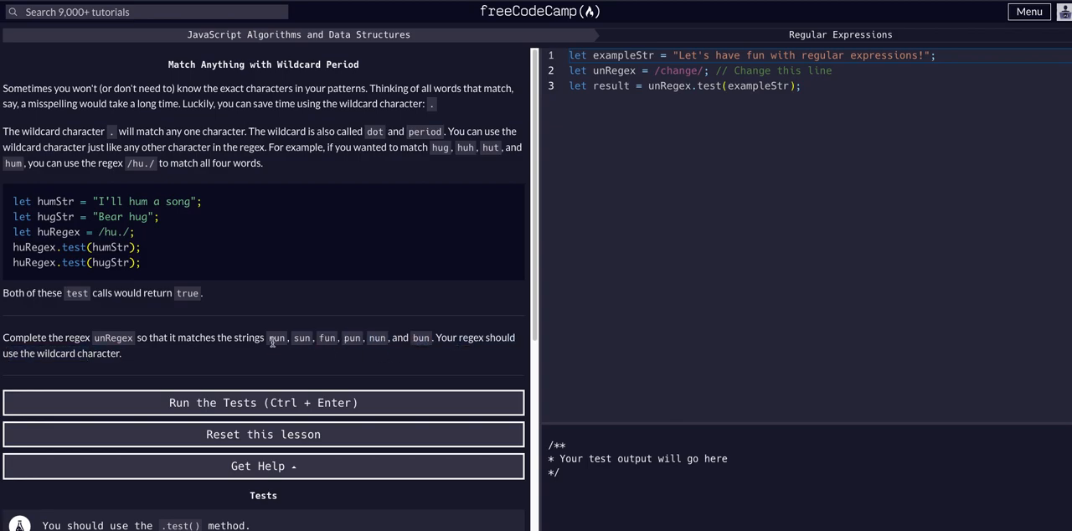
pyautogui.moveTo(301, 341)
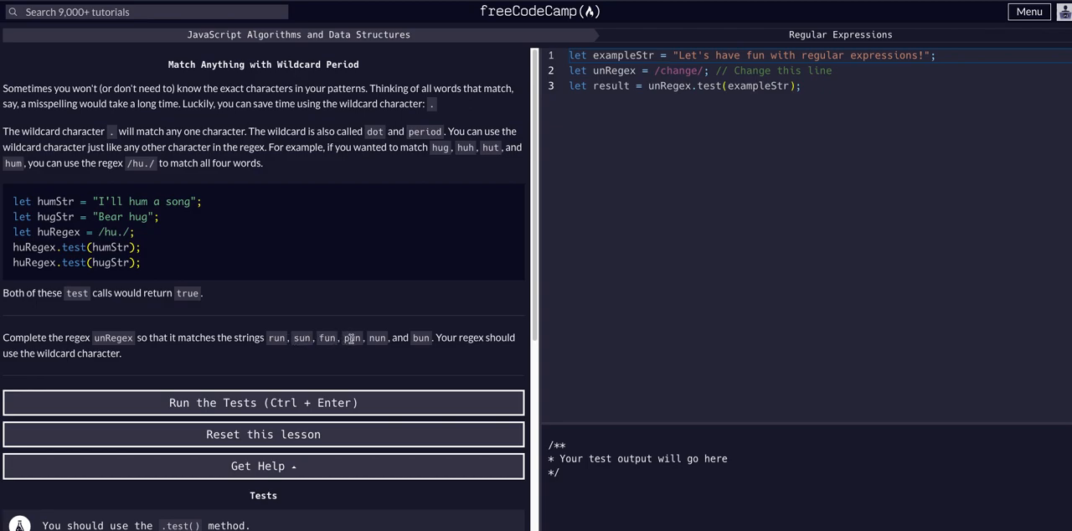
pyautogui.moveTo(377, 338)
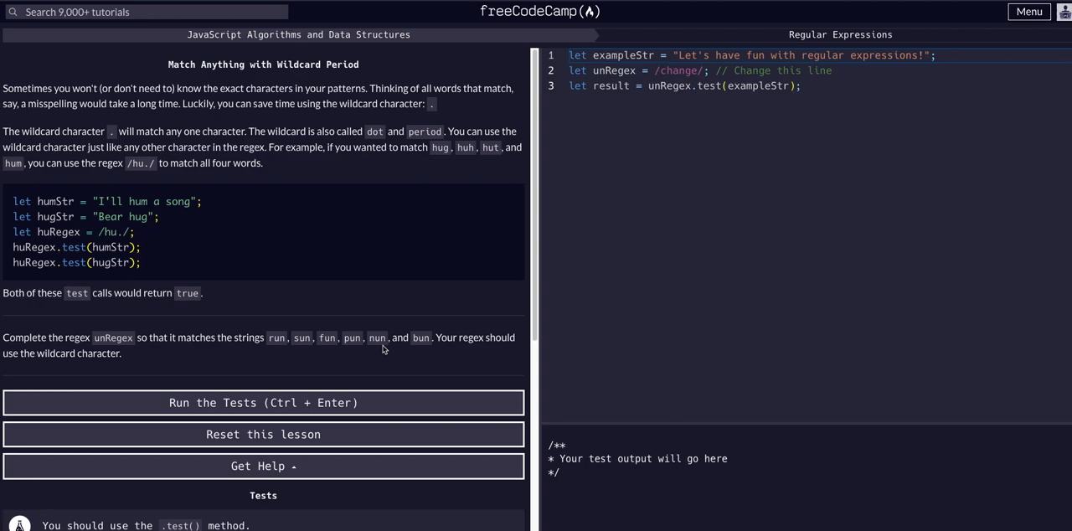
pyautogui.moveTo(352, 360)
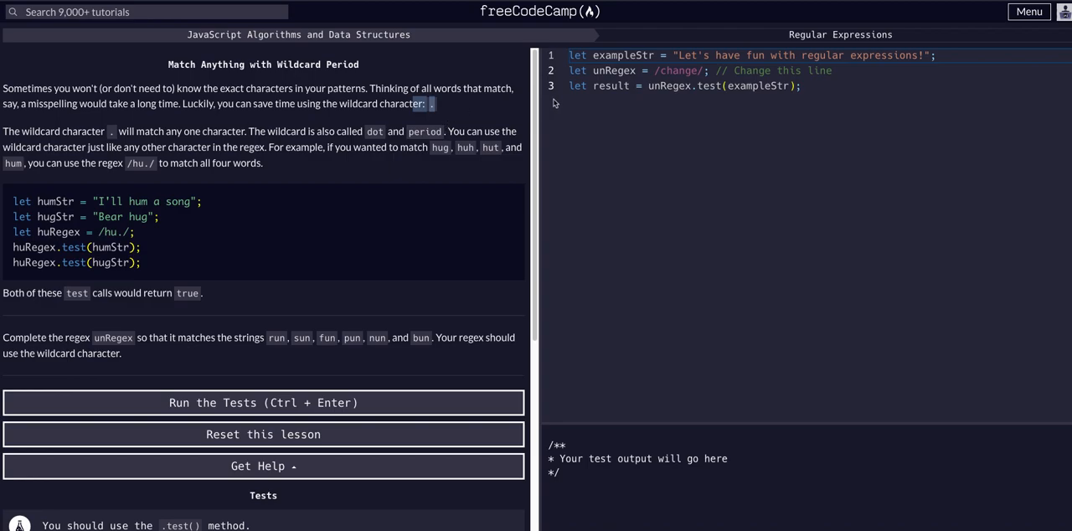
pyautogui.moveTo(475, 123)
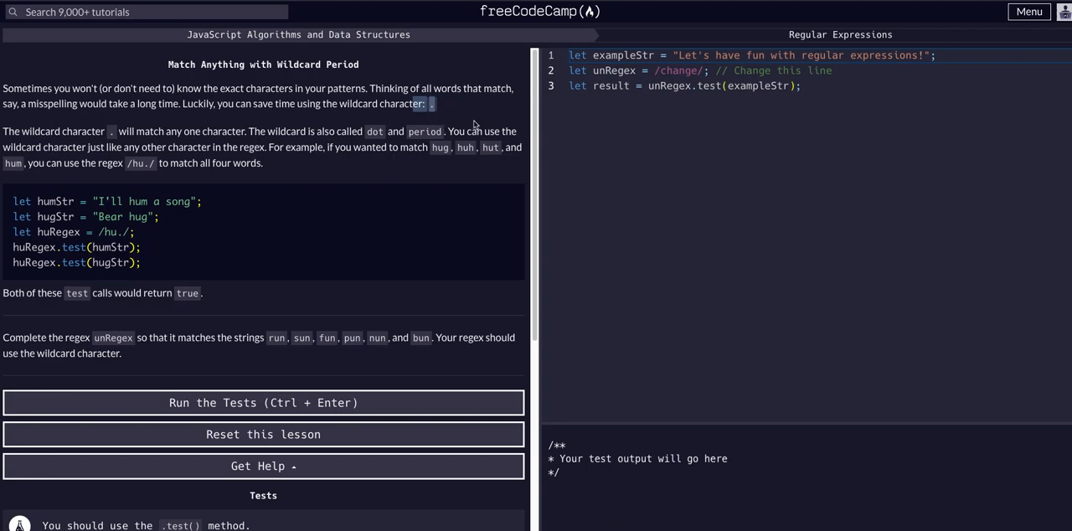
pyautogui.moveTo(696, 90)
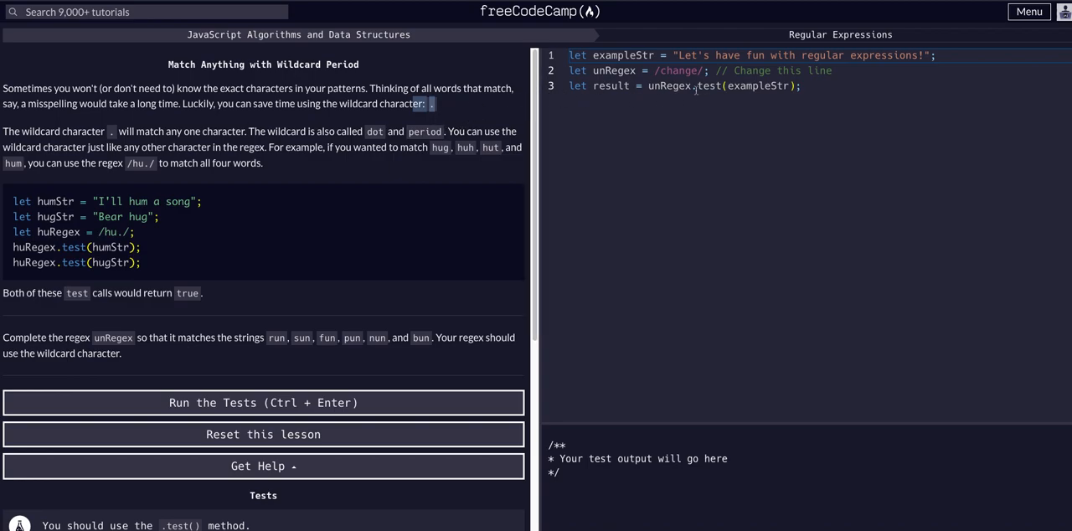
# Replace 'change' with '.un' so unRegex reads /.un/, then select 'fun' in the example.
pyautogui.doubleClick(684, 71)
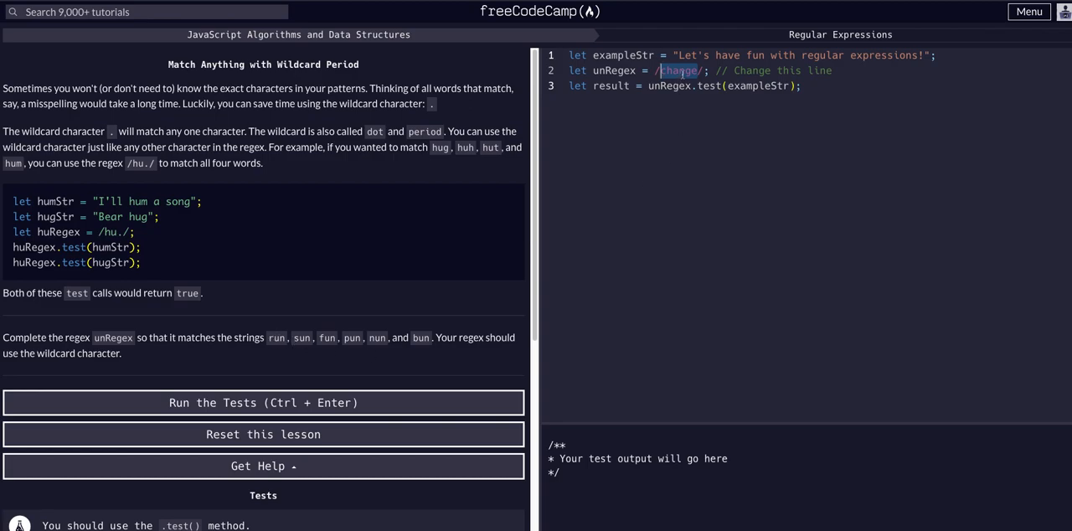
pyautogui.write('.')
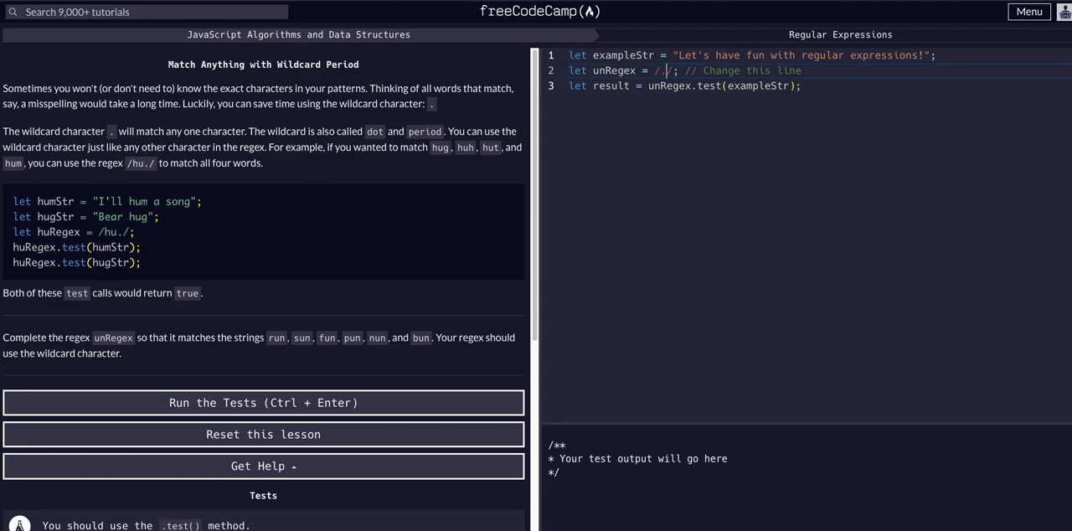
pyautogui.write('un')
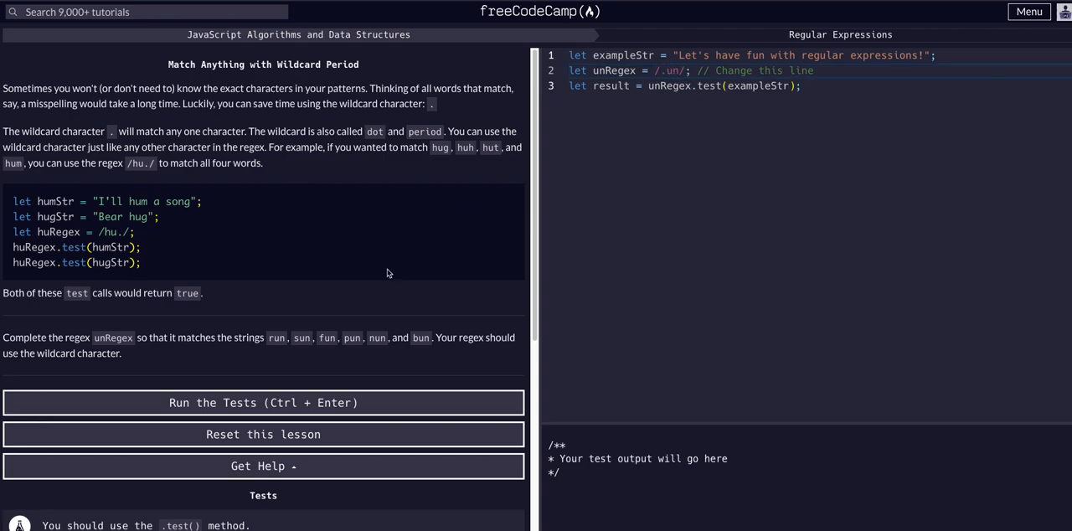
pyautogui.moveTo(343, 345)
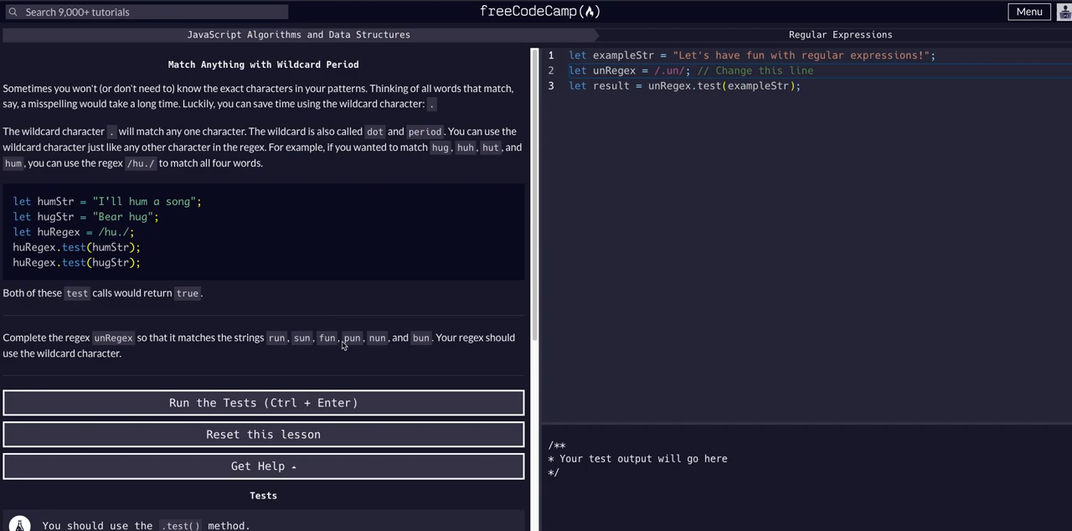
pyautogui.moveTo(437, 321)
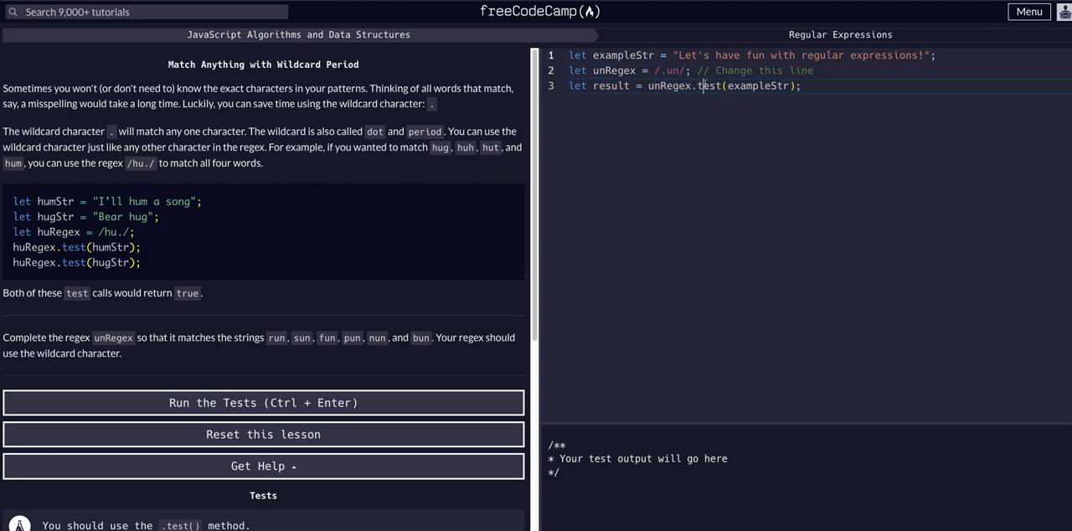
pyautogui.doubleClick(750, 86)
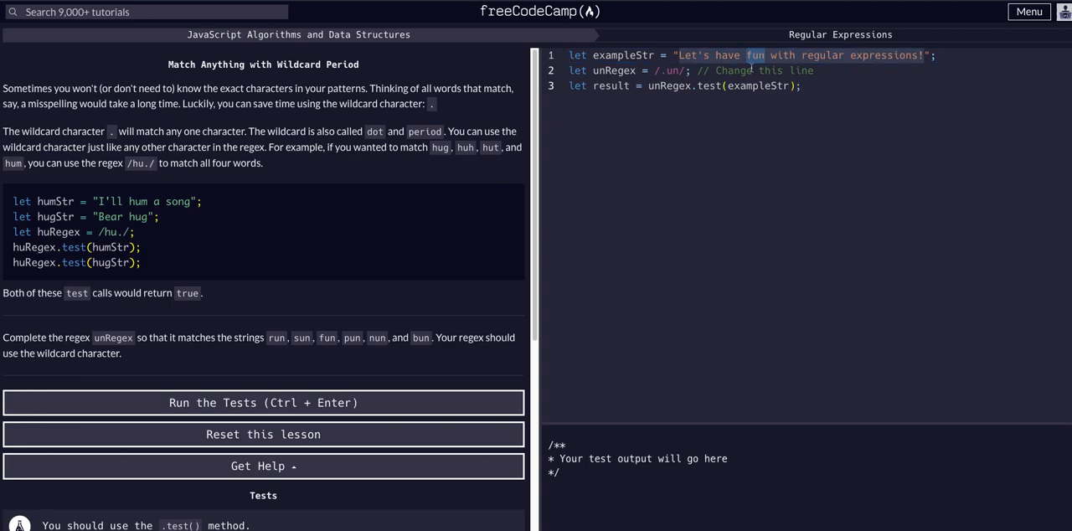
# Add console.log(result) so the console prints true, re-entering the regex's wildcard dot.
pyautogui.write('console.log')
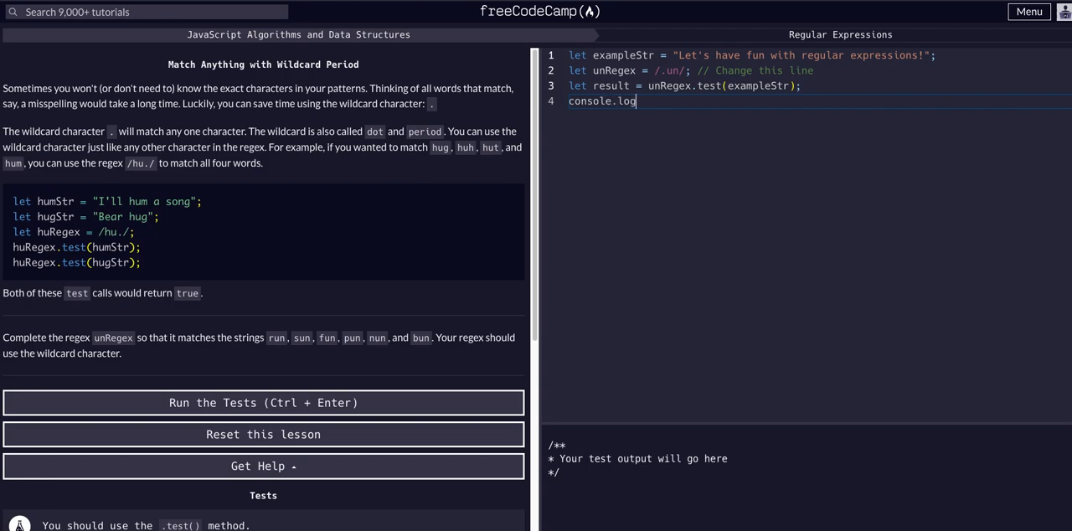
pyautogui.write('(result)')
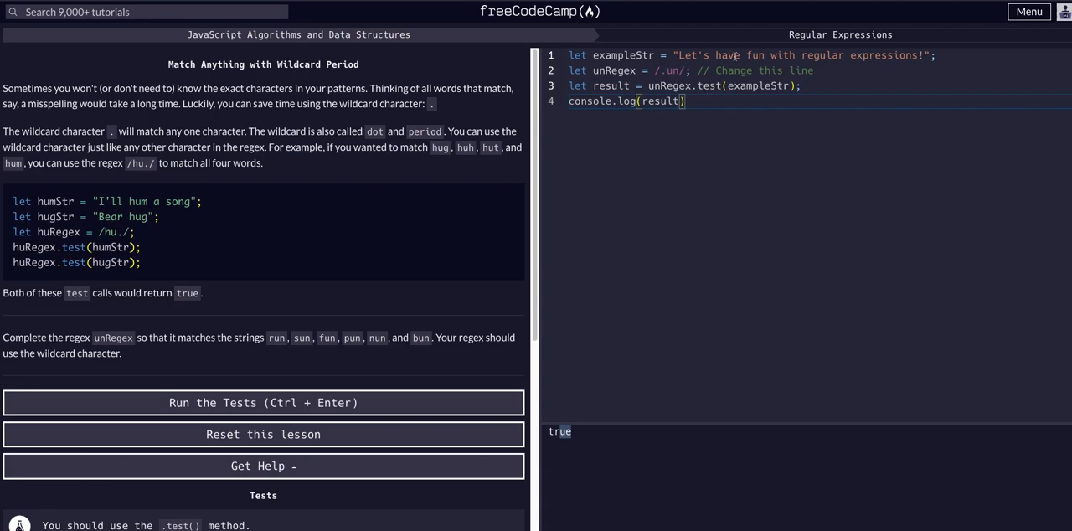
pyautogui.doubleClick(750, 55)
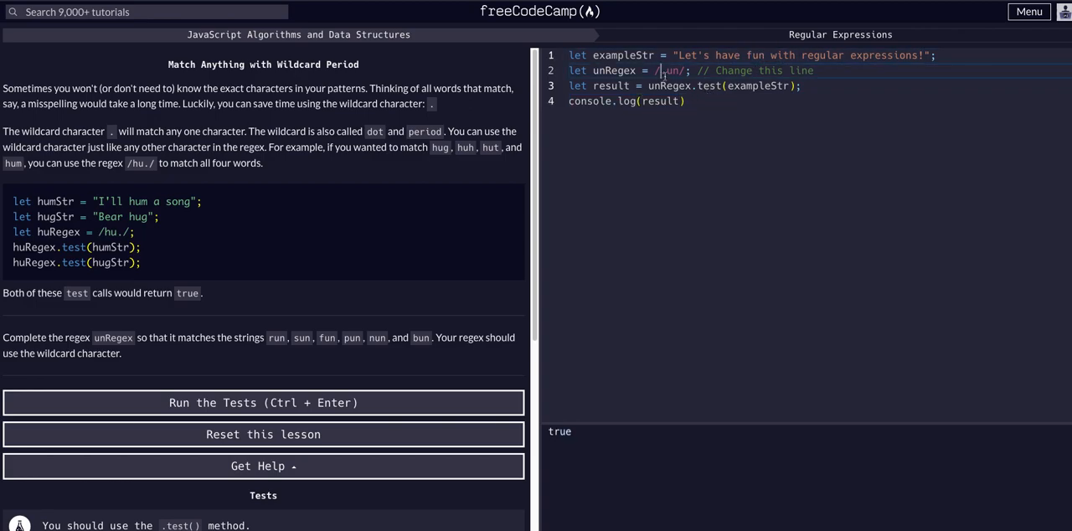
pyautogui.write('.')
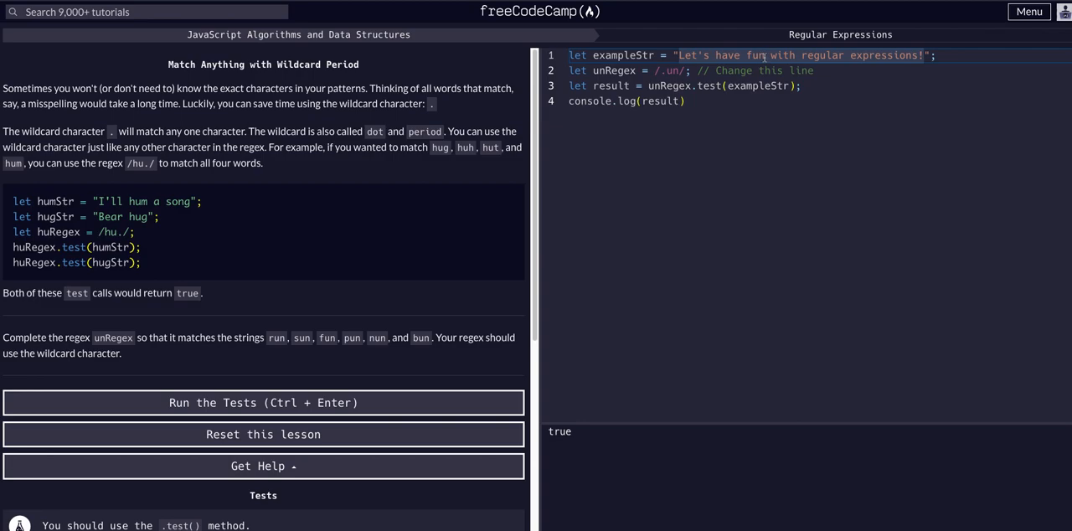
pyautogui.doubleClick(749, 56)
pyautogui.write('let result2 =')
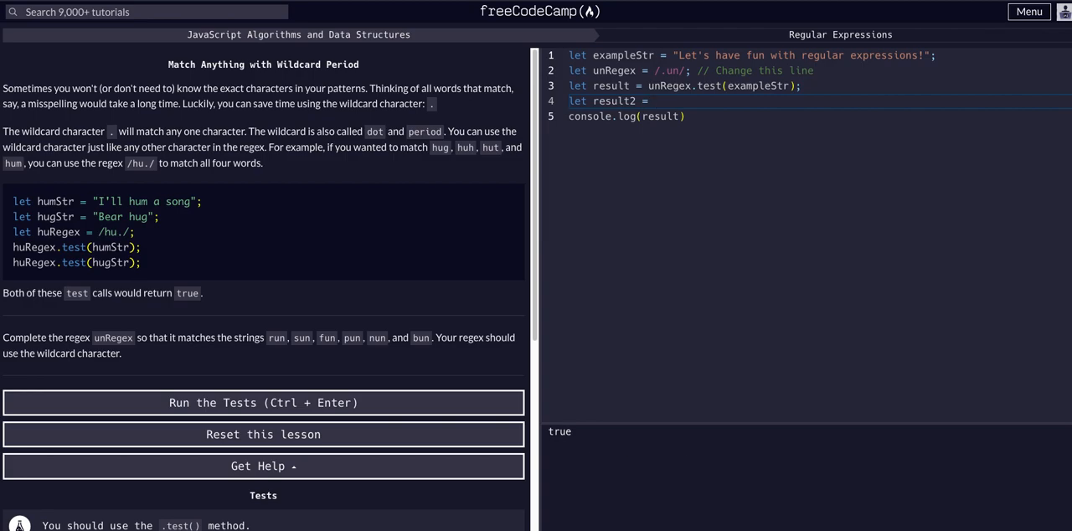
# Add result2 = exampleStr.match(unRegex) and inspect the matched 'fun' in the output.
pyautogui.write('exampl')
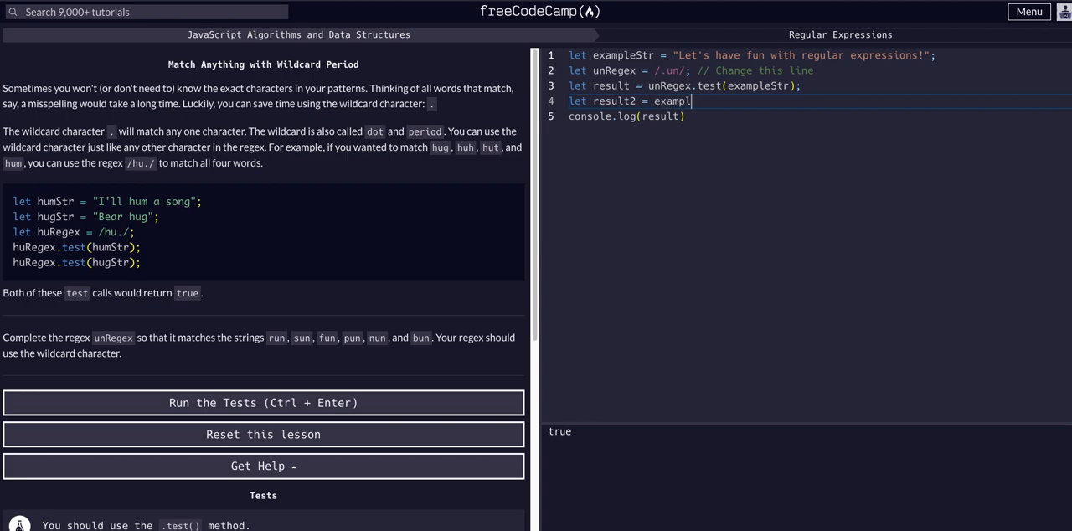
pyautogui.write('Str.match(')
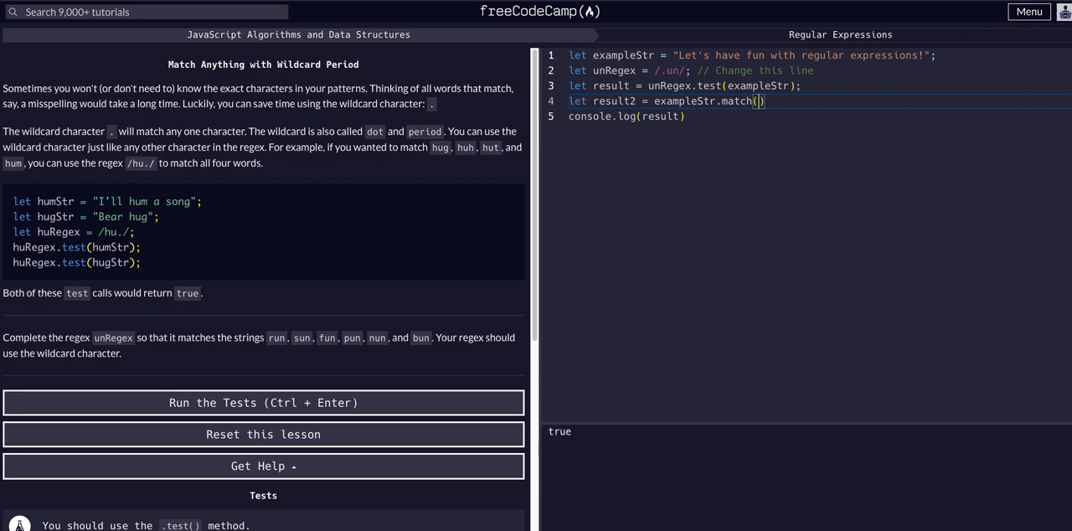
pyautogui.write('unRegex')
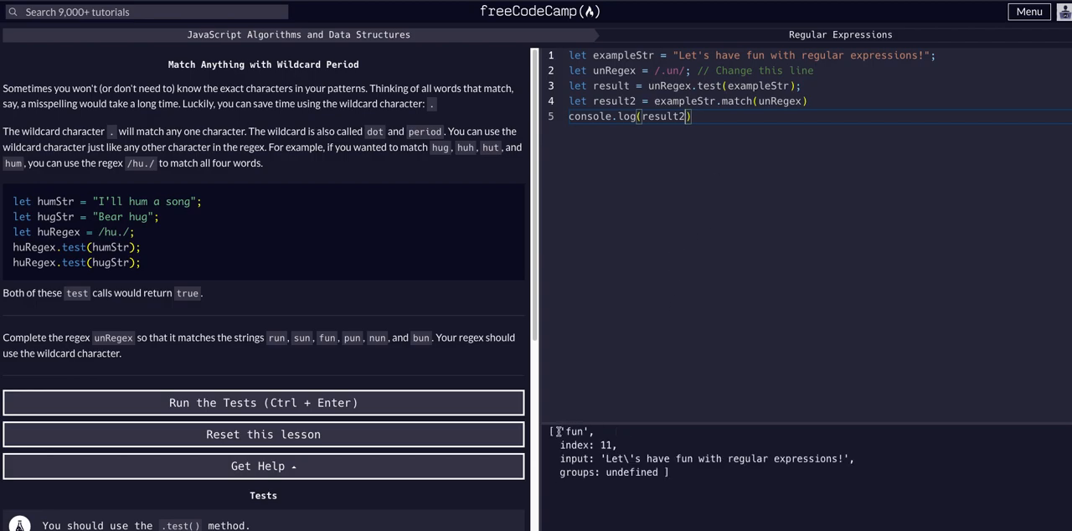
pyautogui.doubleClick(577, 431)
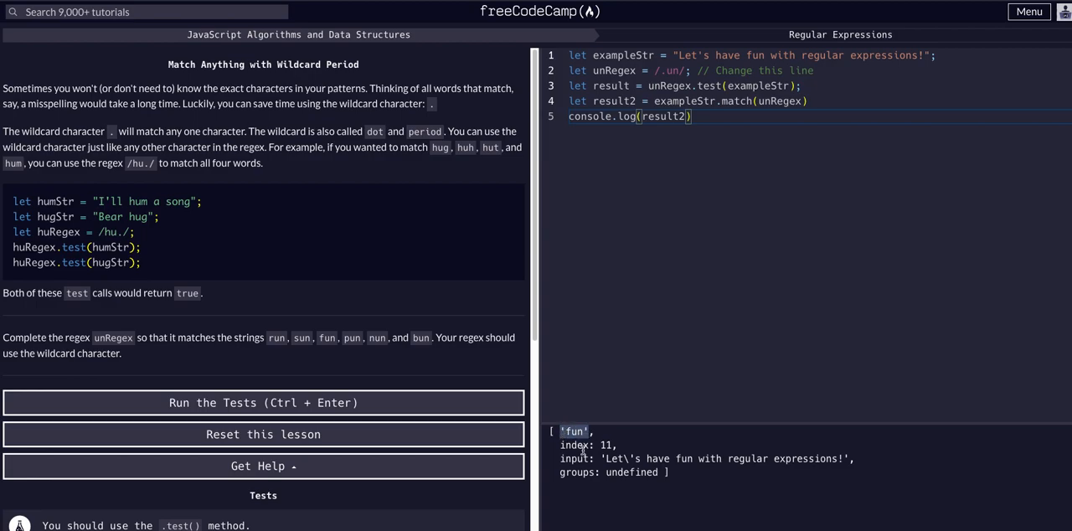
pyautogui.moveTo(732, 70)
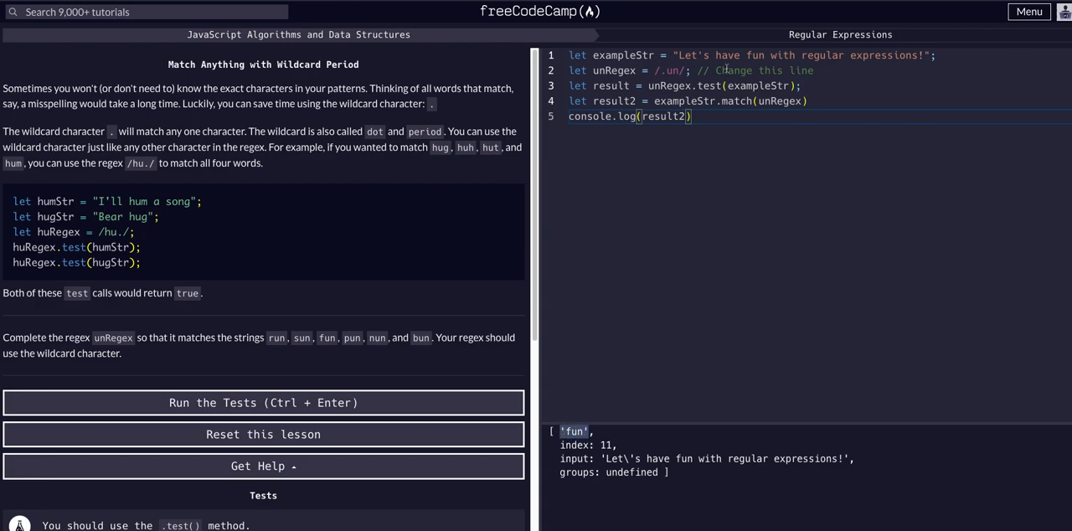
pyautogui.doubleClick(751, 55)
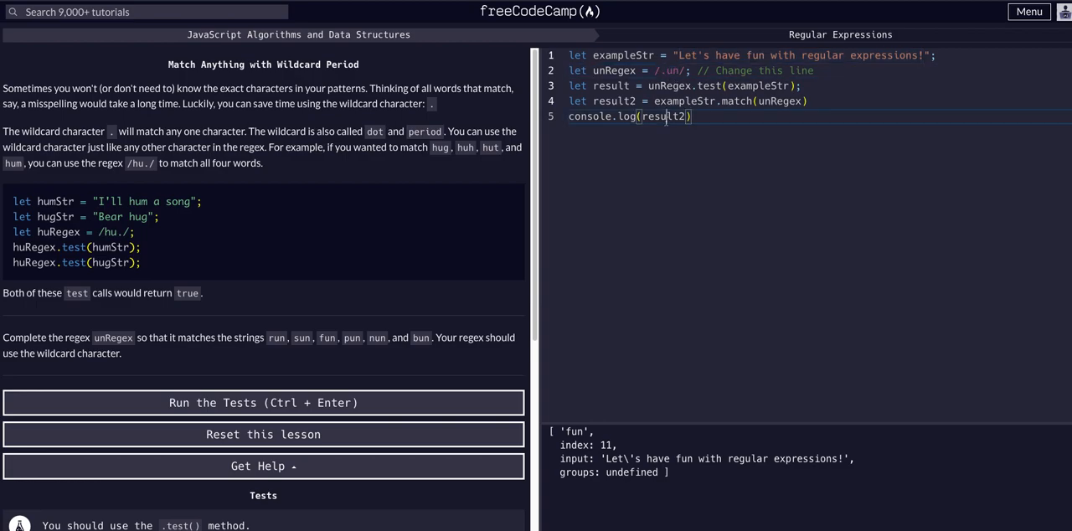
pyautogui.doubleClick(670, 117)
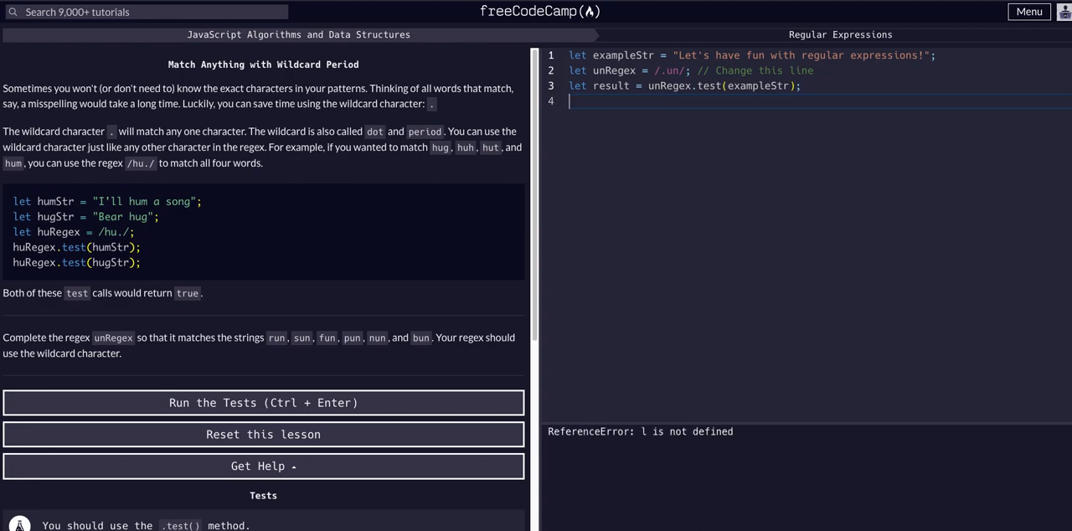
# Run the challenge tests, passing them and bringing up the completion dialog.
pyautogui.click(263, 402)
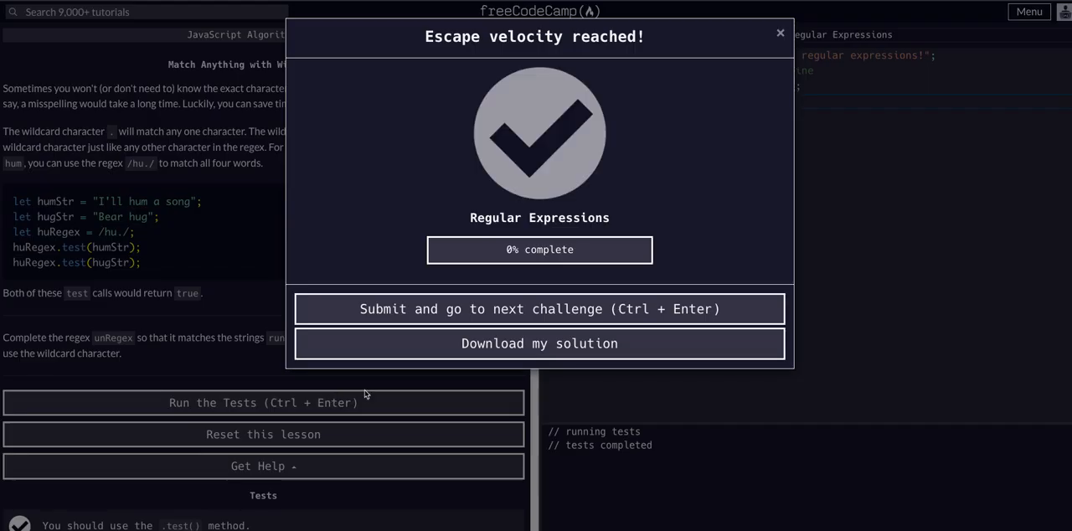